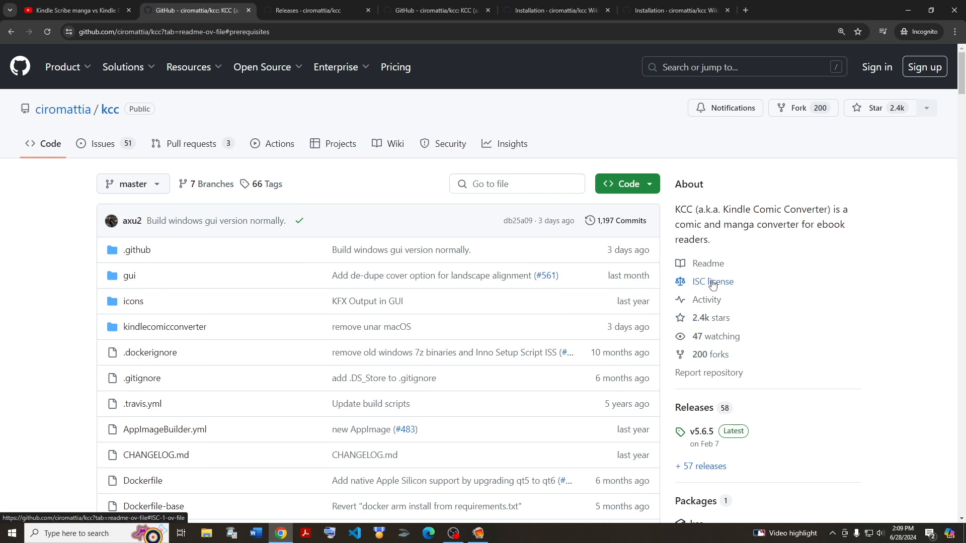
pyautogui.moveTo(694, 408)
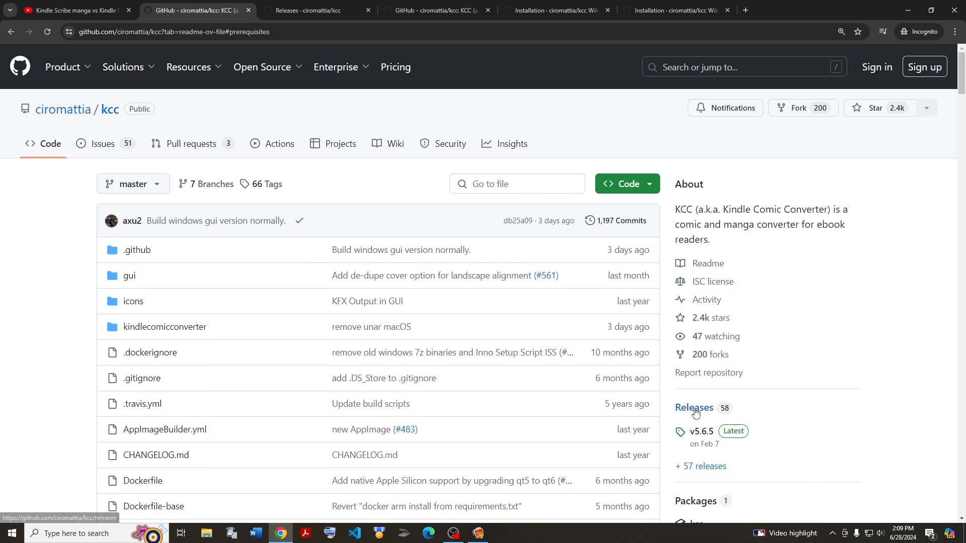
# Open the kcc Releases page and highlight the v6.1 builtin tar dependency change
pyautogui.click(693, 408)
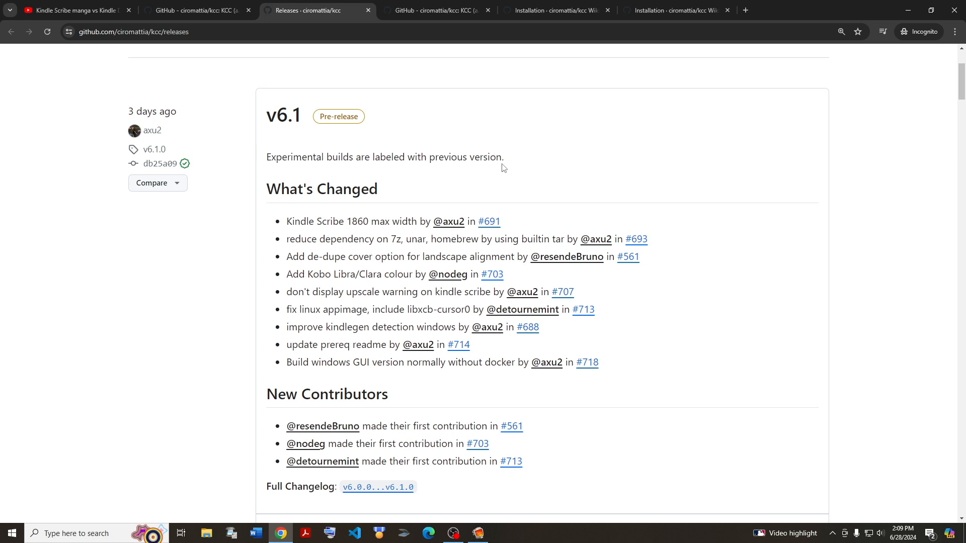
pyautogui.moveTo(288, 216)
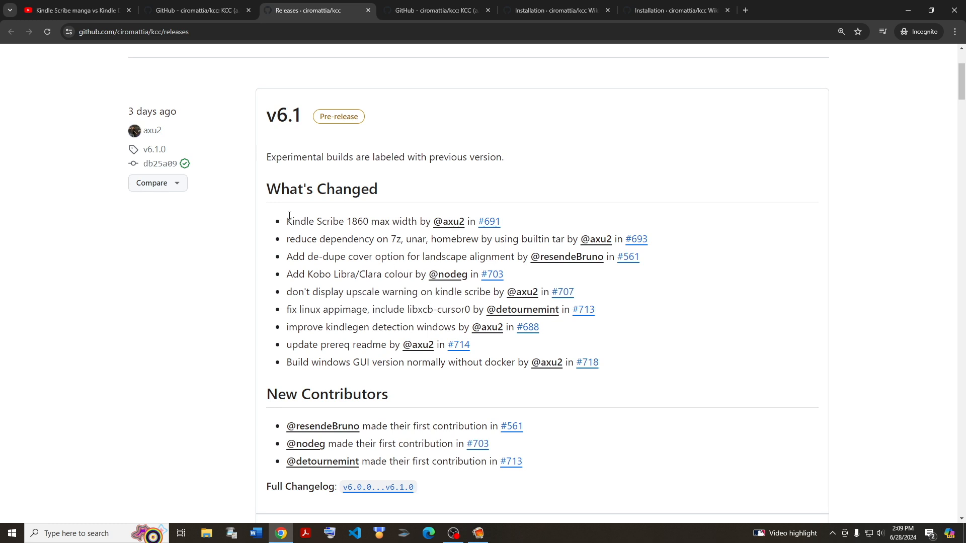
pyautogui.moveTo(287, 221); pyautogui.dragTo(418, 221)
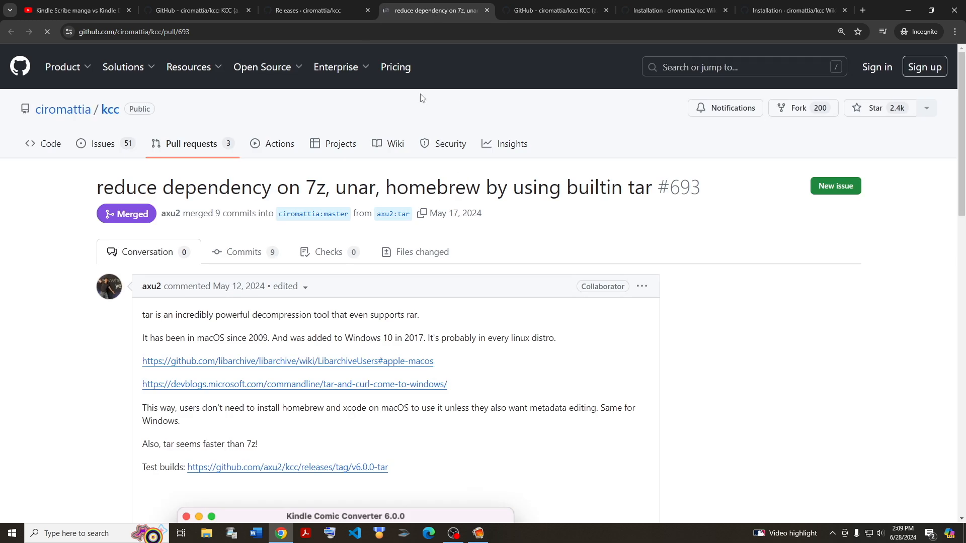
# Scroll to the README Prerequisites and highlight the 7-Zip optional-as-of-6.1.0 note
pyautogui.click(302, 10)
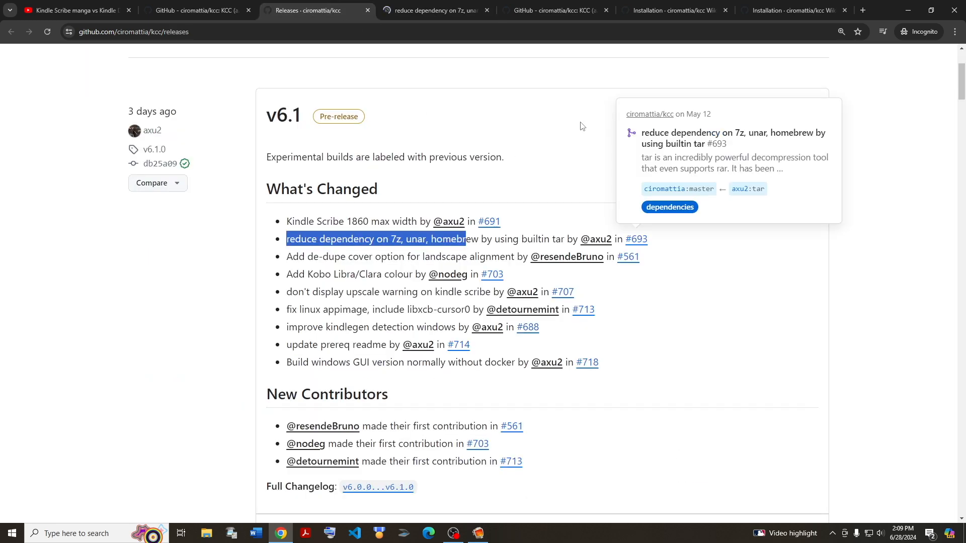
pyautogui.moveTo(573, 125)
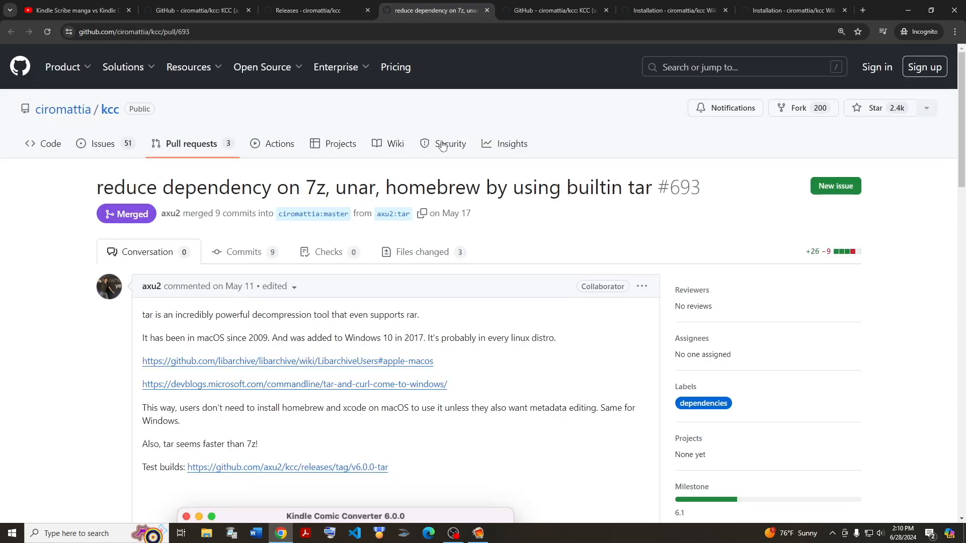
pyautogui.scroll(-3)
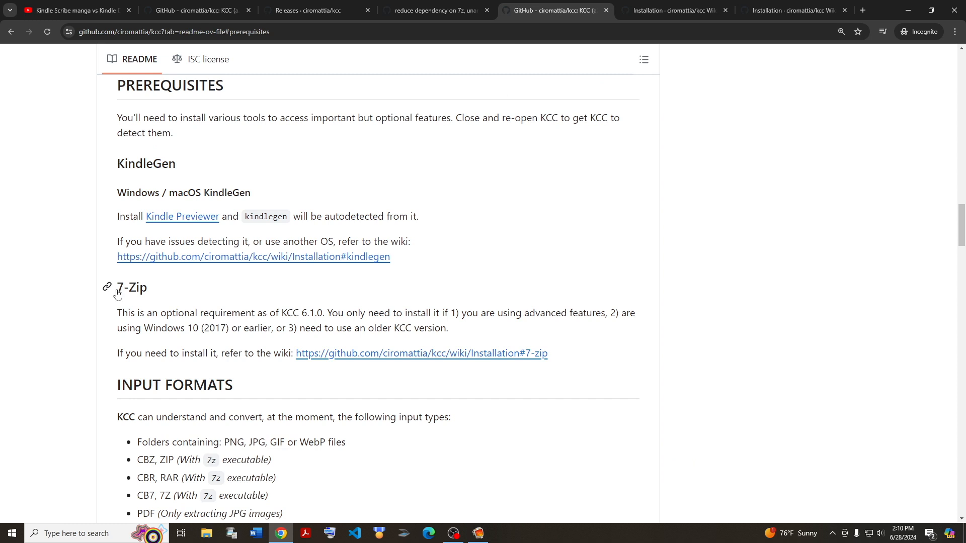
pyautogui.moveTo(117, 313); pyautogui.dragTo(449, 329)
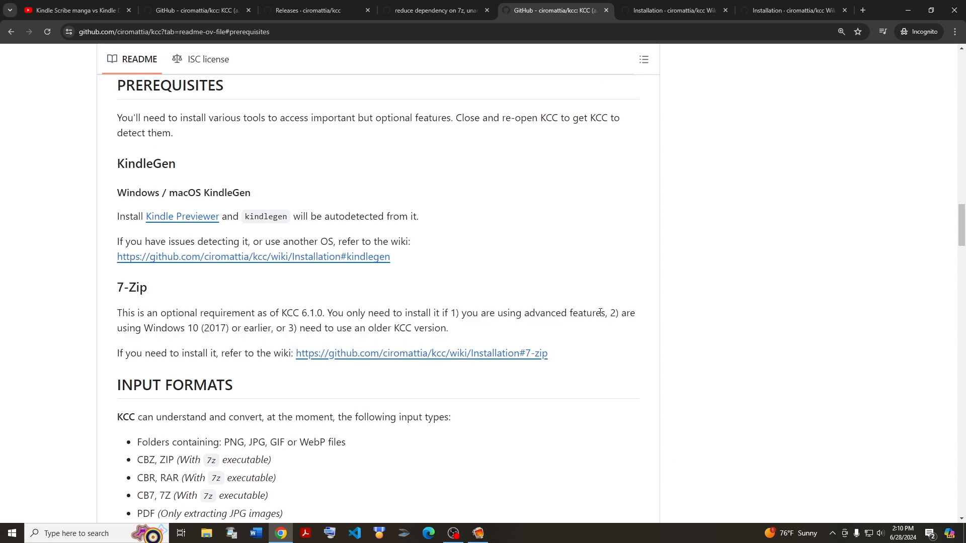
pyautogui.moveTo(447, 338)
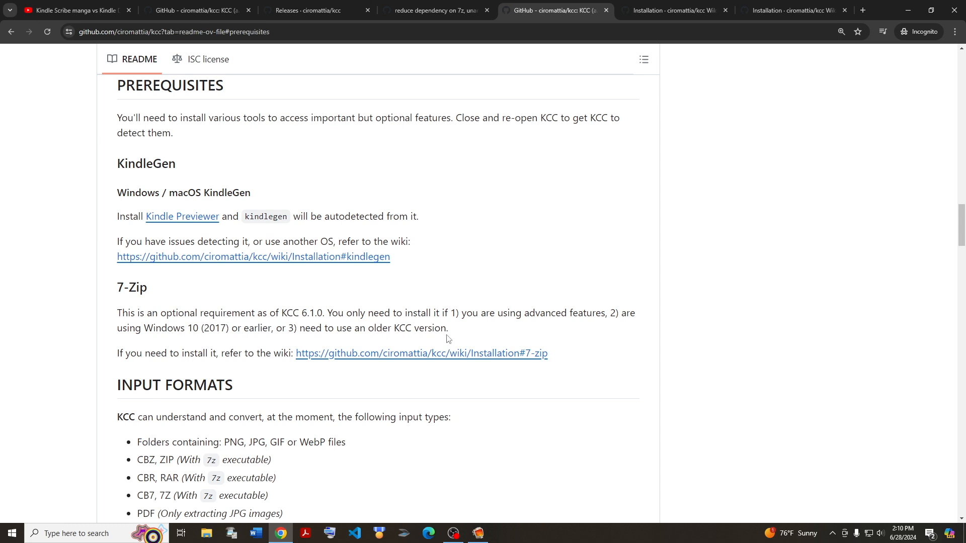
pyautogui.moveTo(493, 361)
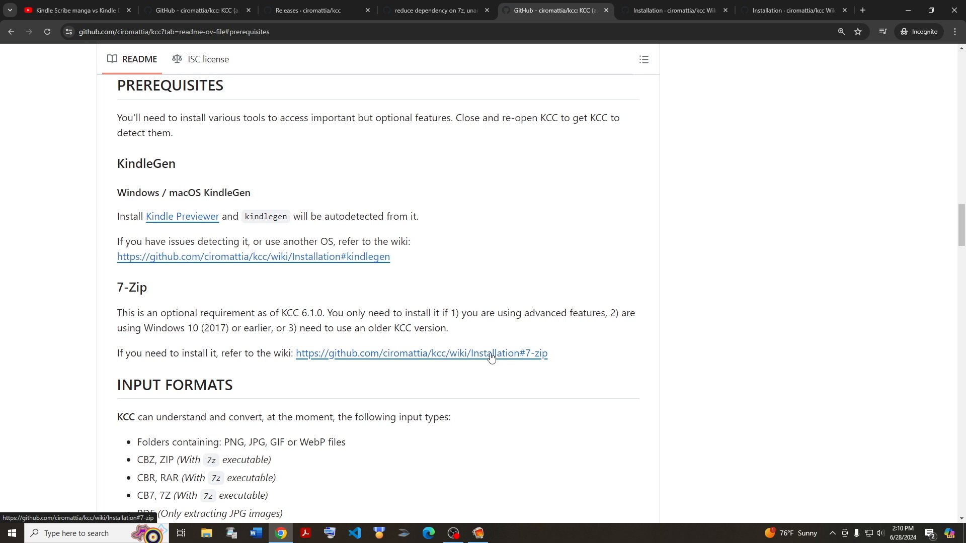
pyautogui.moveTo(462, 357)
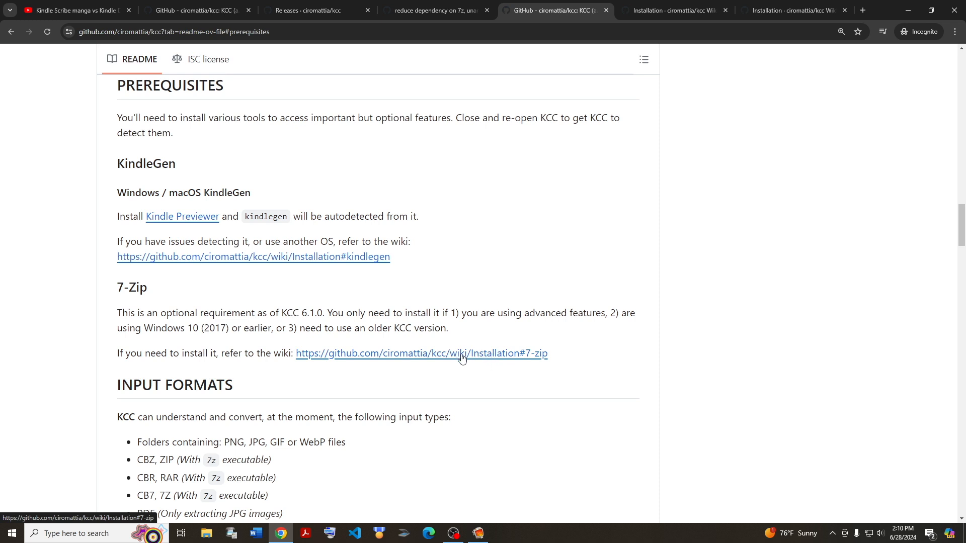
pyautogui.moveTo(126, 192)
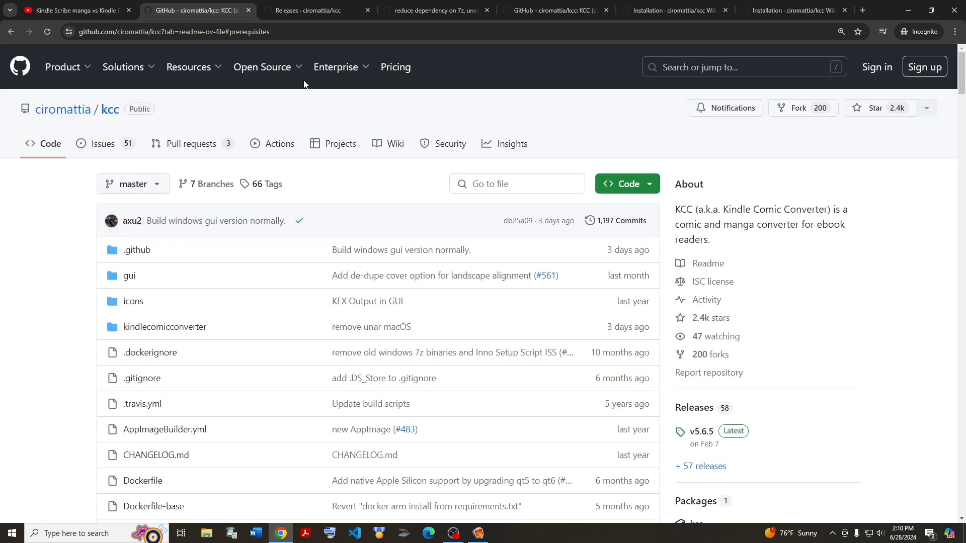
# Check the wiki's KindleGen installation notes, then minimize the browser to the desktop
pyautogui.click(302, 11)
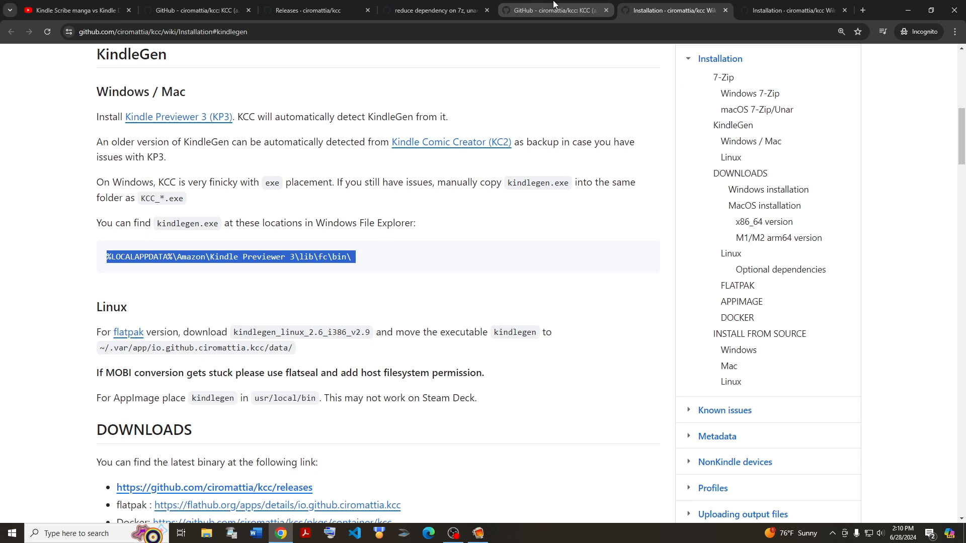
pyautogui.click(554, 10)
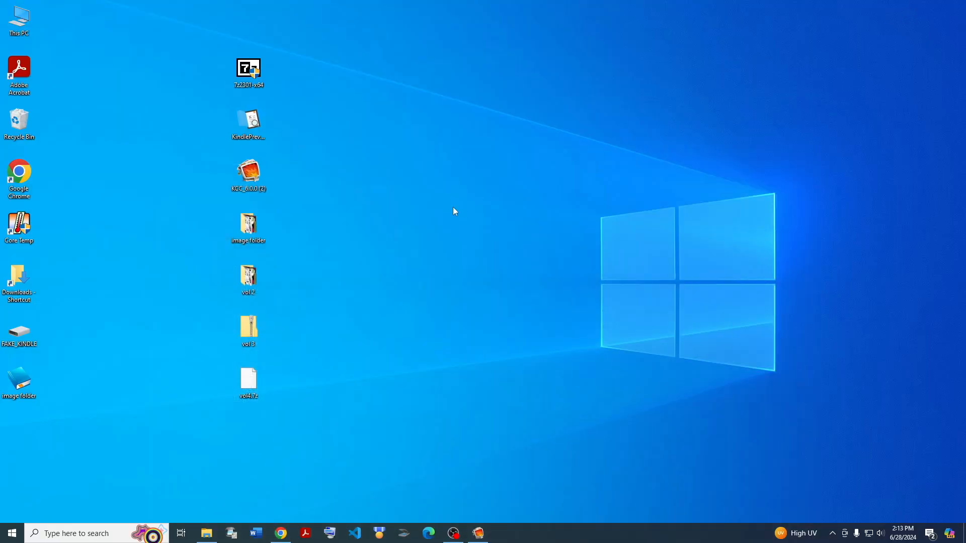
# Run the Kindle Previewer 3.72.0 installer and install into the default destination folder
pyautogui.click(247, 121)
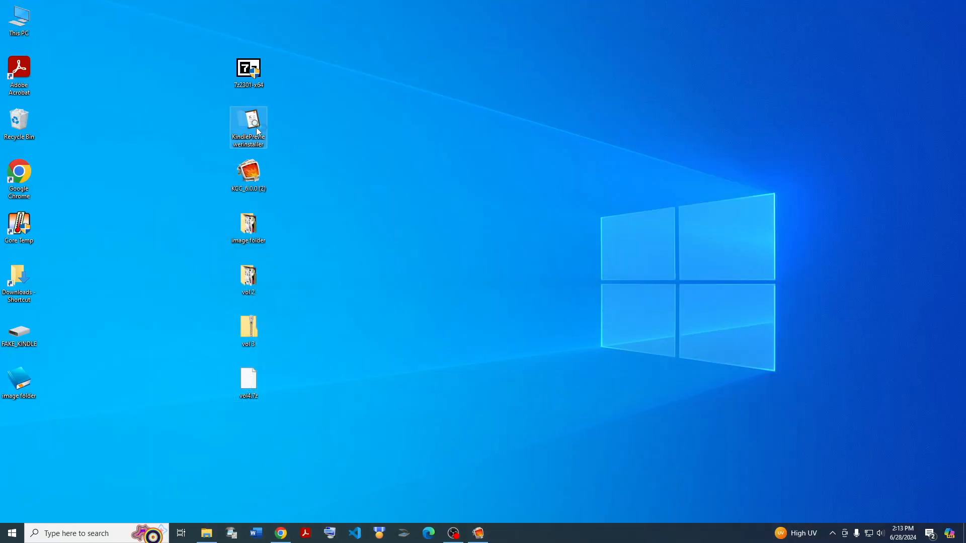
pyautogui.doubleClick(248, 123)
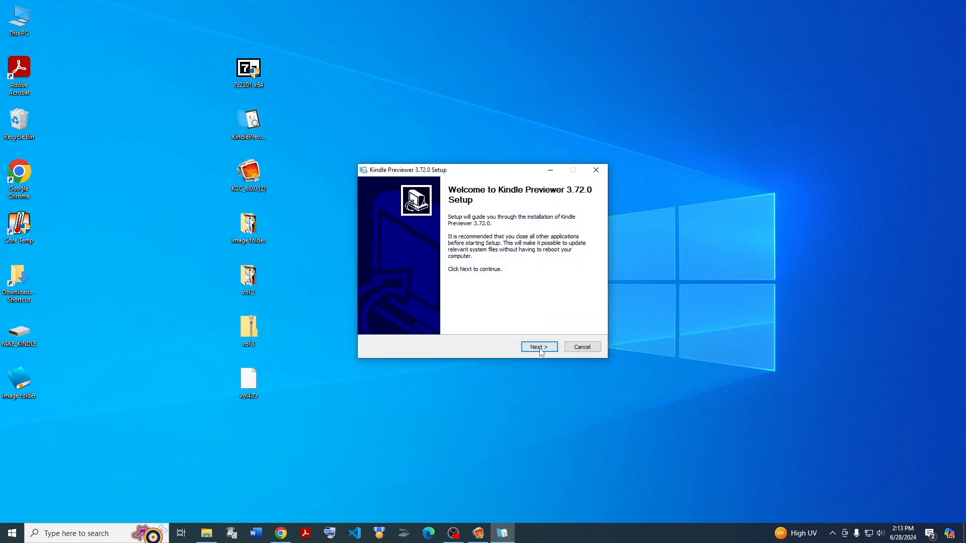
pyautogui.click(538, 347)
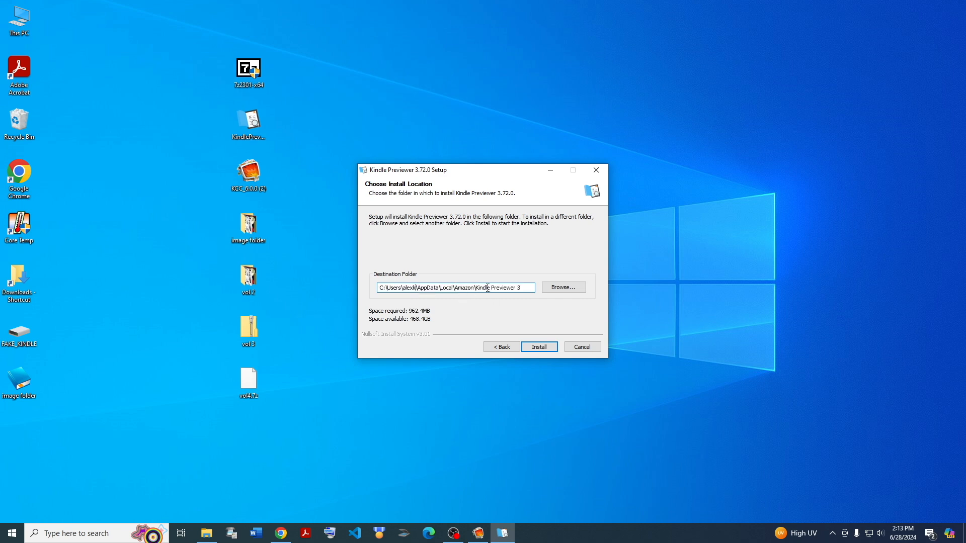
pyautogui.tripleClick(454, 288)
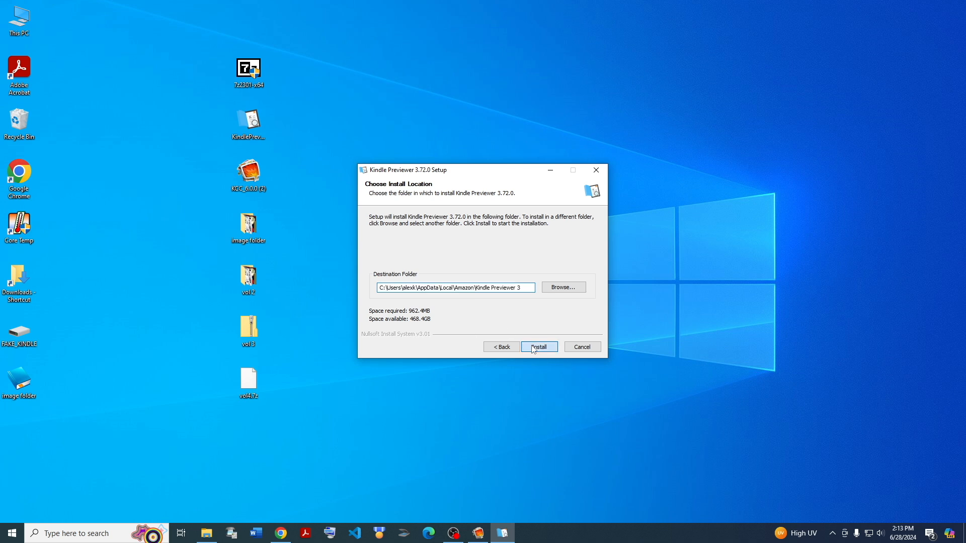
pyautogui.click(538, 347)
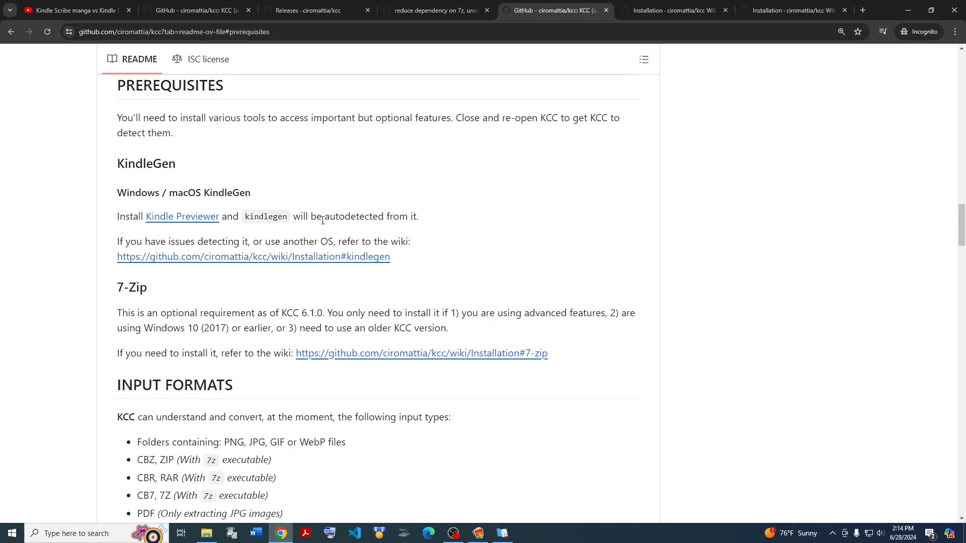
pyautogui.moveTo(426, 265)
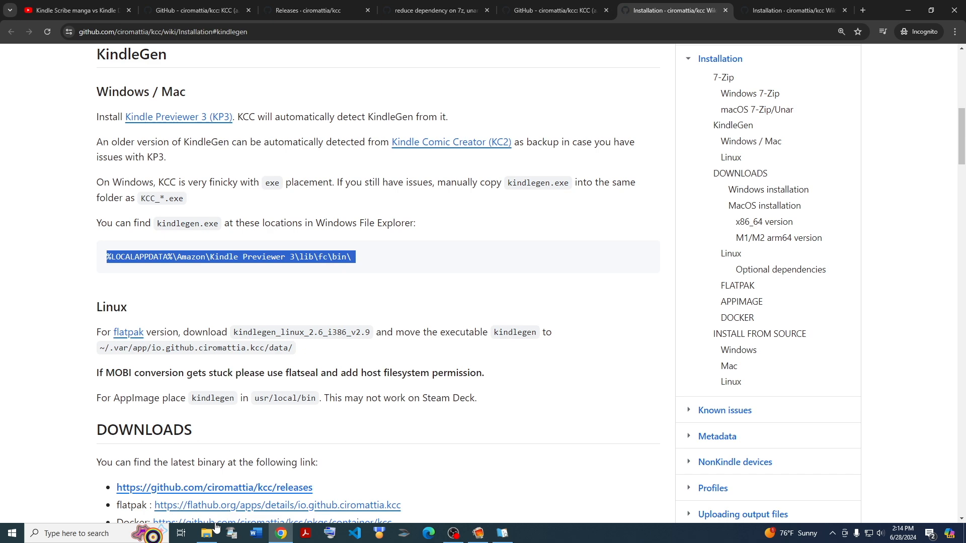
# Open File Explorer at the Kindle Previewer 3 lib\fc\bin folder
pyautogui.click(207, 533)
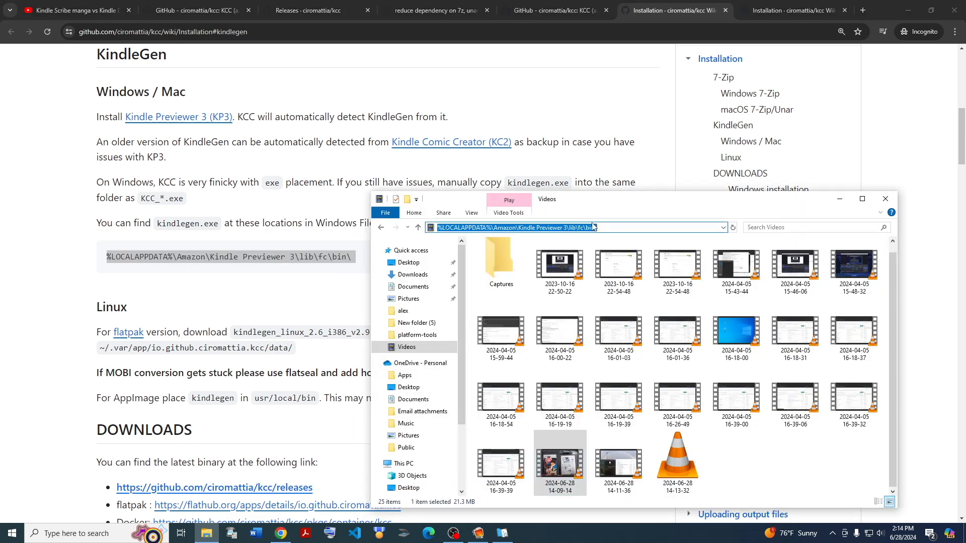
pyautogui.click(617, 271)
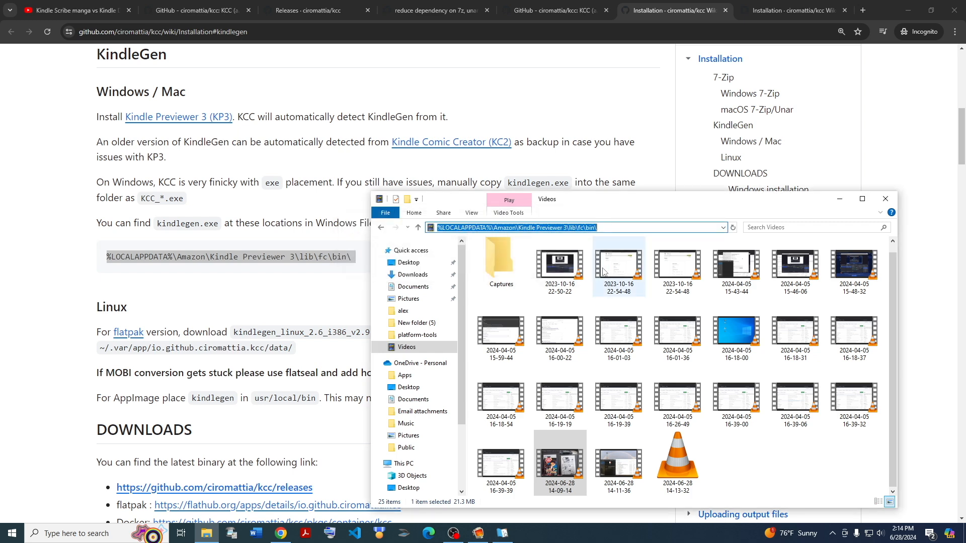
pyautogui.click(559, 459)
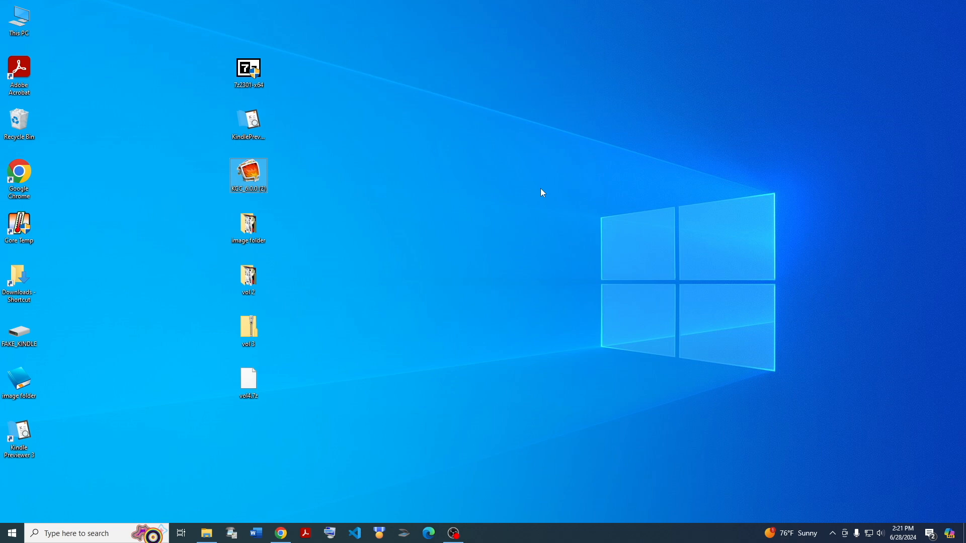
# Launch the KCC 6.0.0 executable from its desktop icon
pyautogui.doubleClick(248, 175)
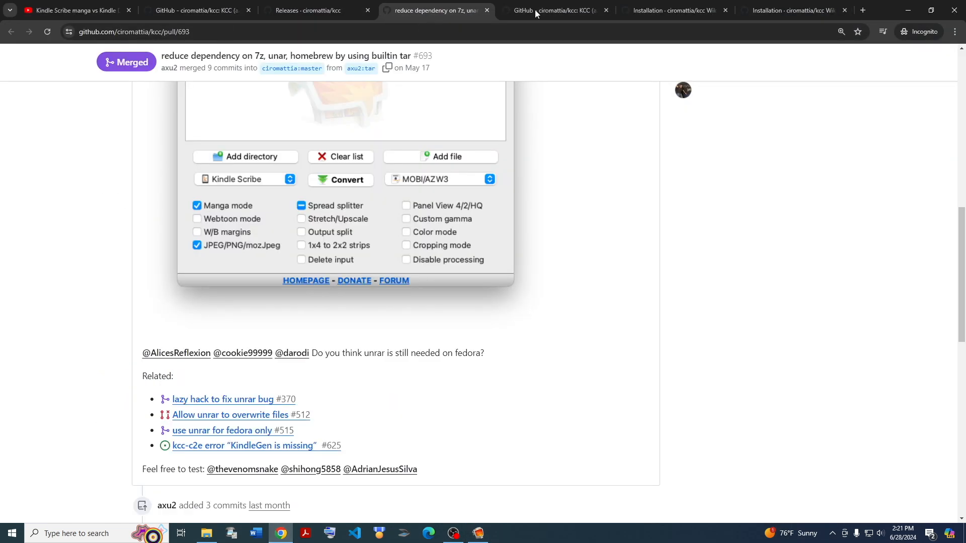
pyautogui.moveTo(552, 10)
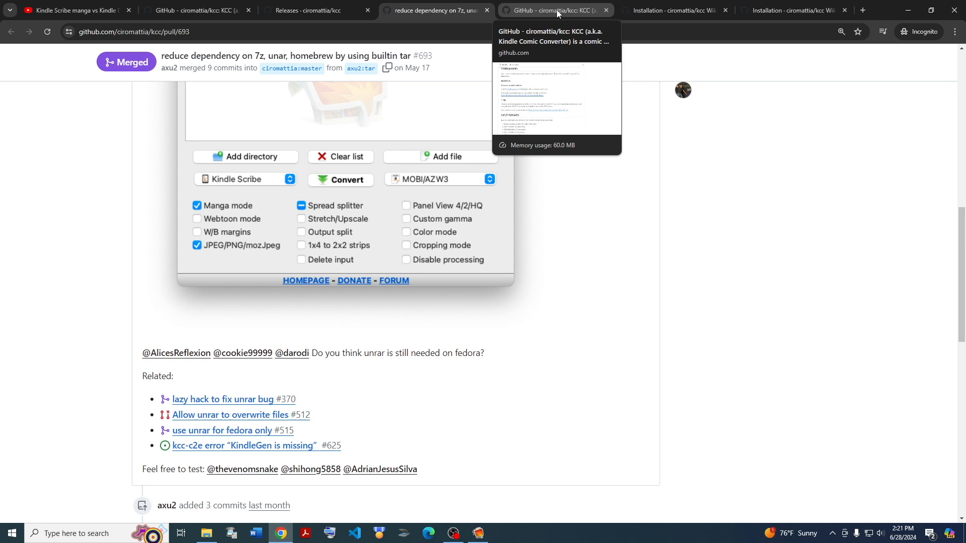
# Select kindlegen in the Kindle Previewer 3 bin folder for copying to the desktop
pyautogui.click(675, 11)
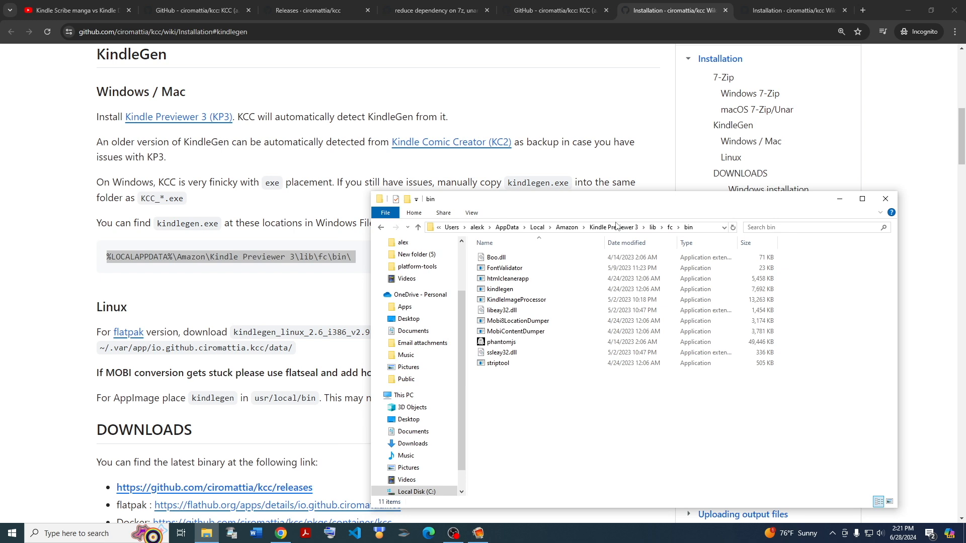
pyautogui.click(499, 289)
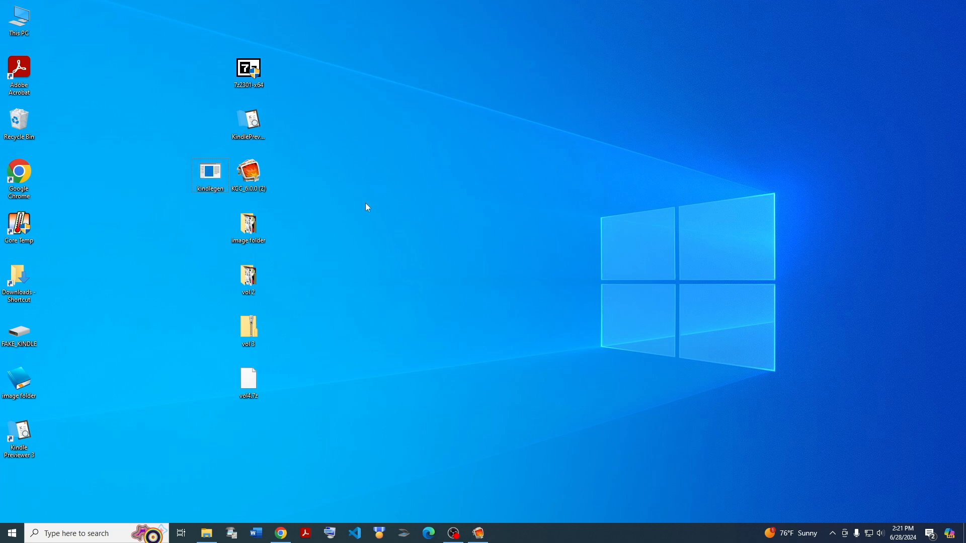
pyautogui.moveTo(324, 204)
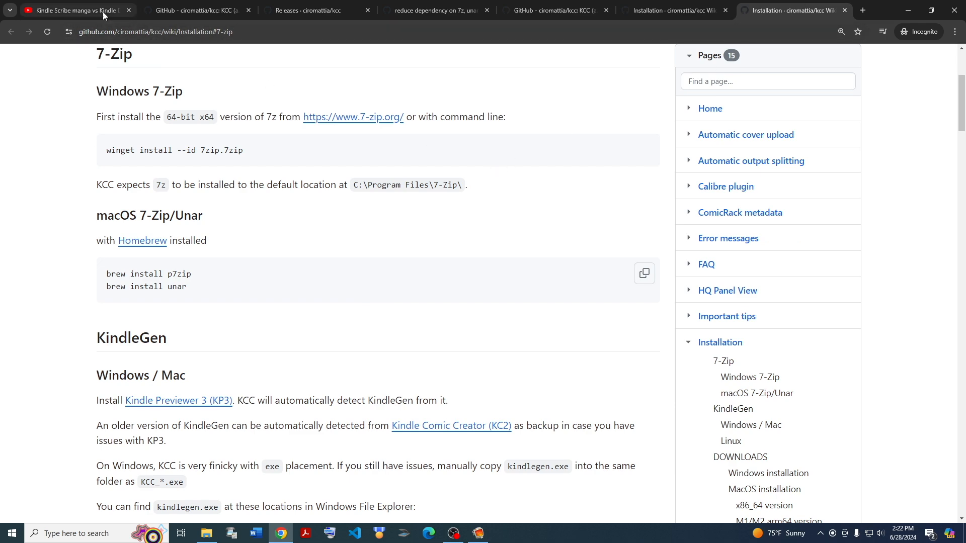
# Show the kcc v6.1 release notes and bring Kindle Comic Converter forward
pyautogui.click(74, 10)
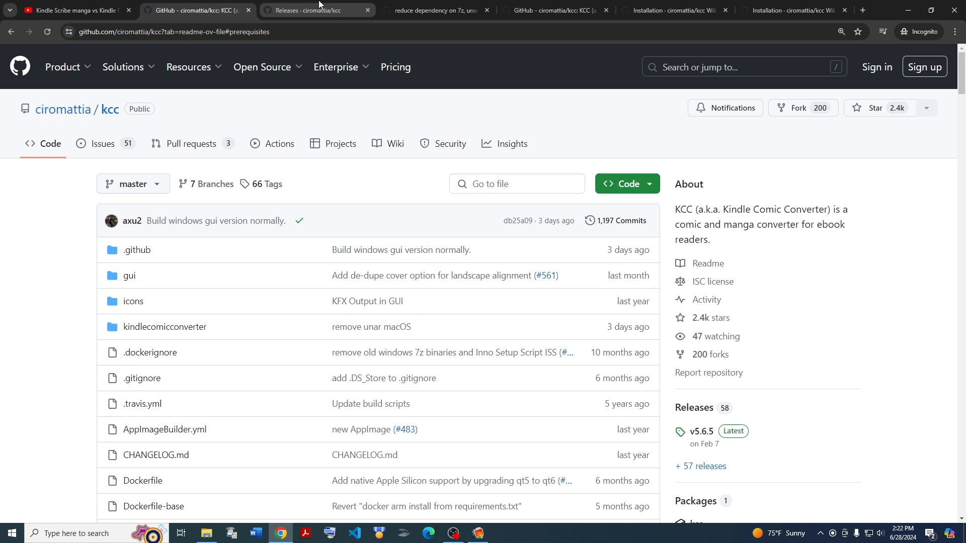
pyautogui.click(308, 11)
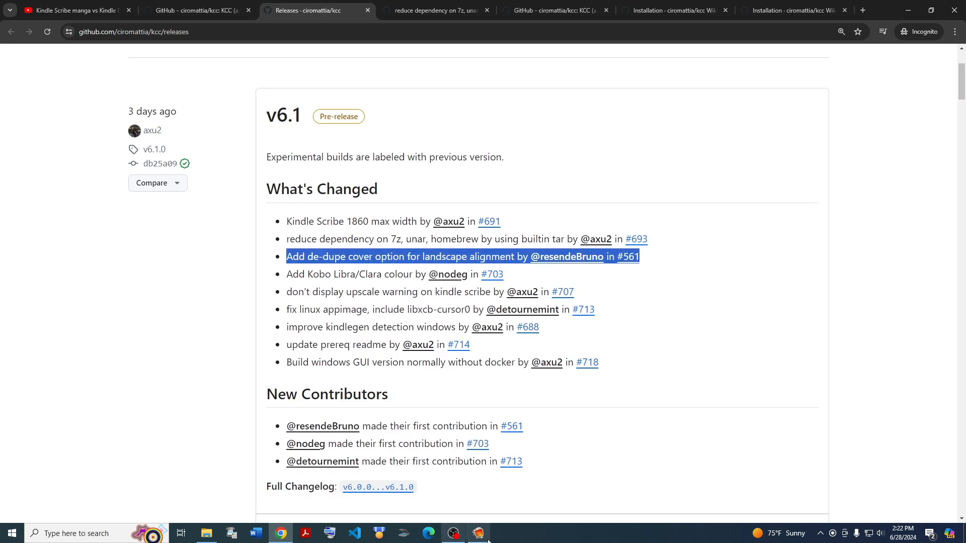
pyautogui.click(477, 533)
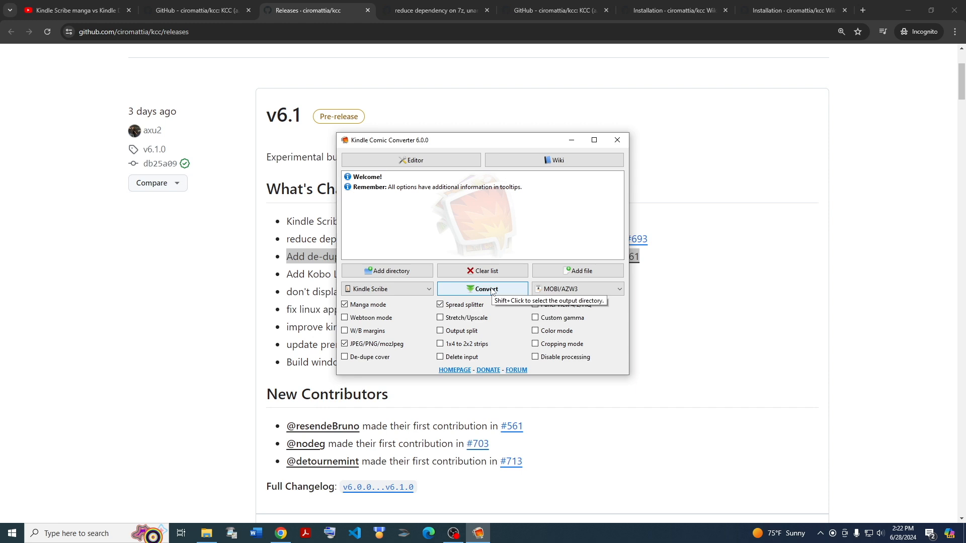
# Minimize Kindle Comic Converter to reveal the v6.1 pre-release notes
pyautogui.click(617, 140)
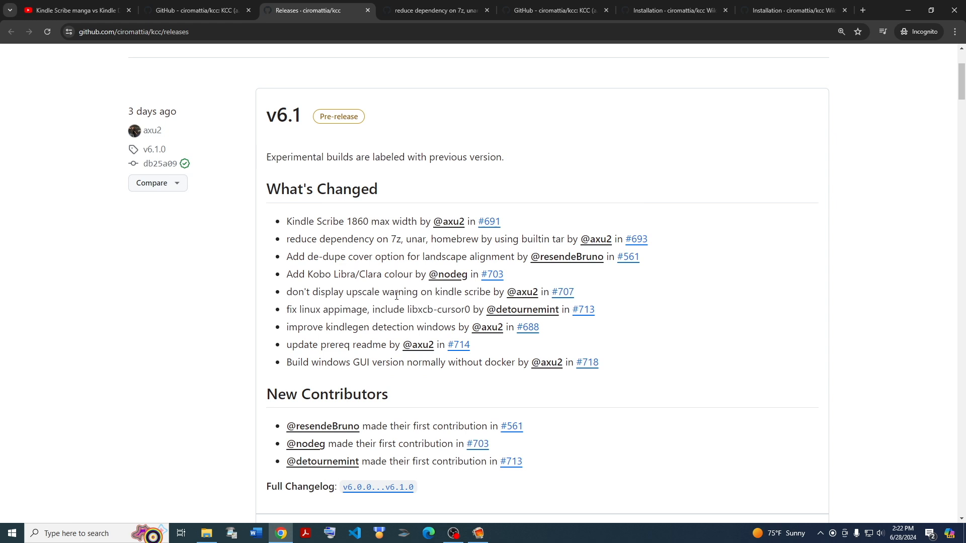
# Highlight entries in the v6.1 changelog's GUI build note, then return to the repository page
pyautogui.tripleClick(398, 292)
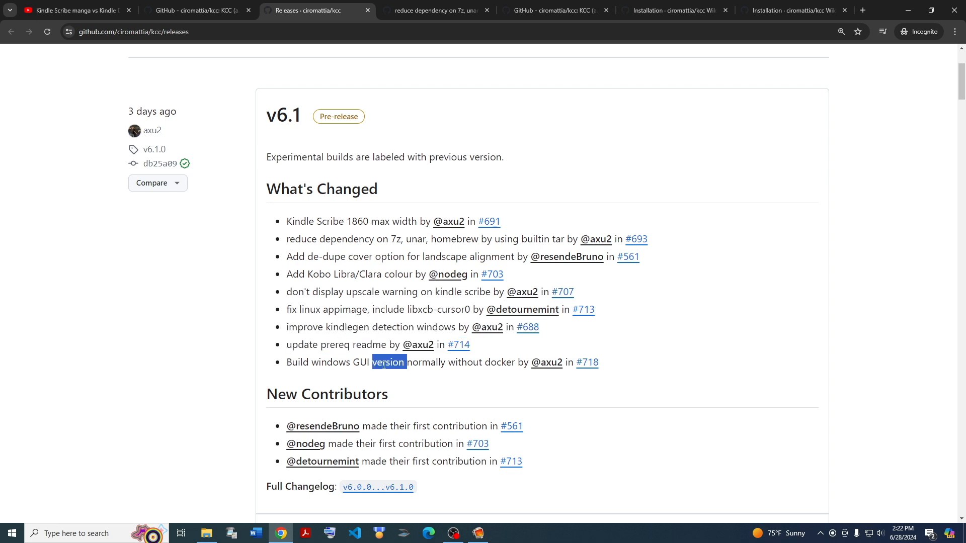
pyautogui.tripleClick(381, 362)
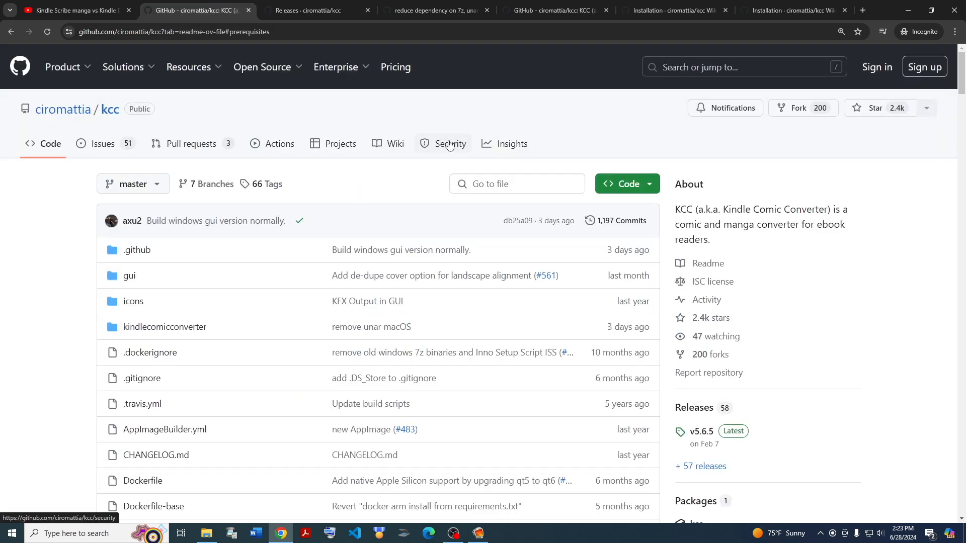
# Scroll the KCC README down to the donations list and DOWNLOADS section, dismissing the Donate link menu
pyautogui.scroll(-3)
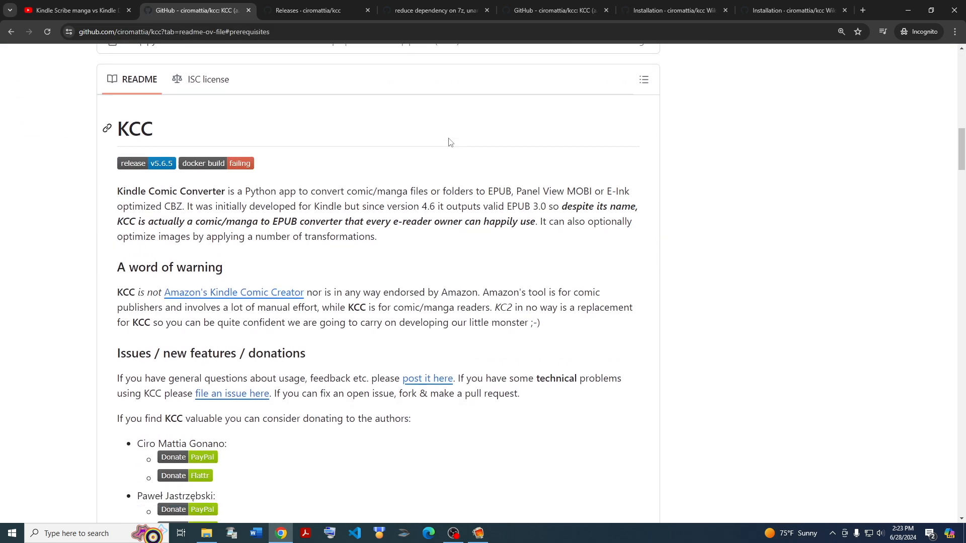
pyautogui.scroll(-3)
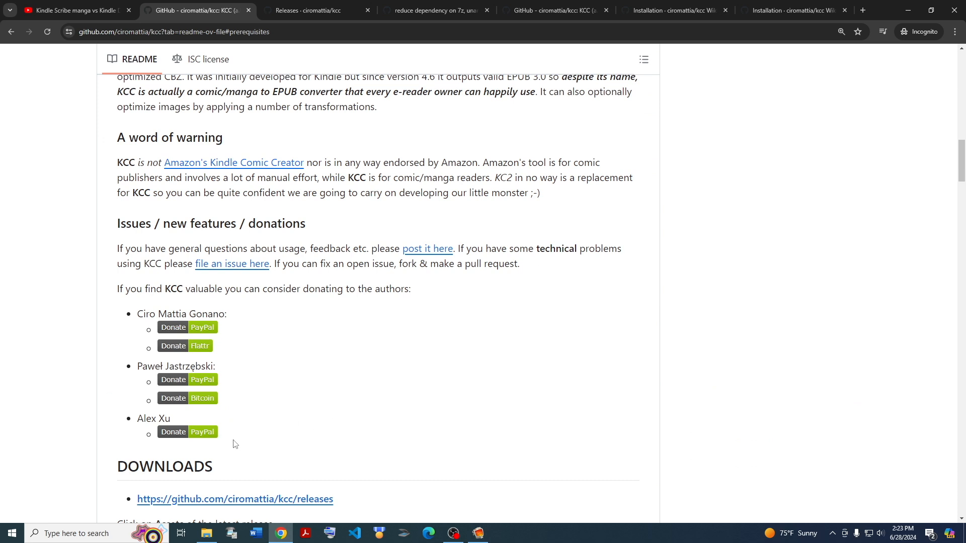
pyautogui.scroll(-3)
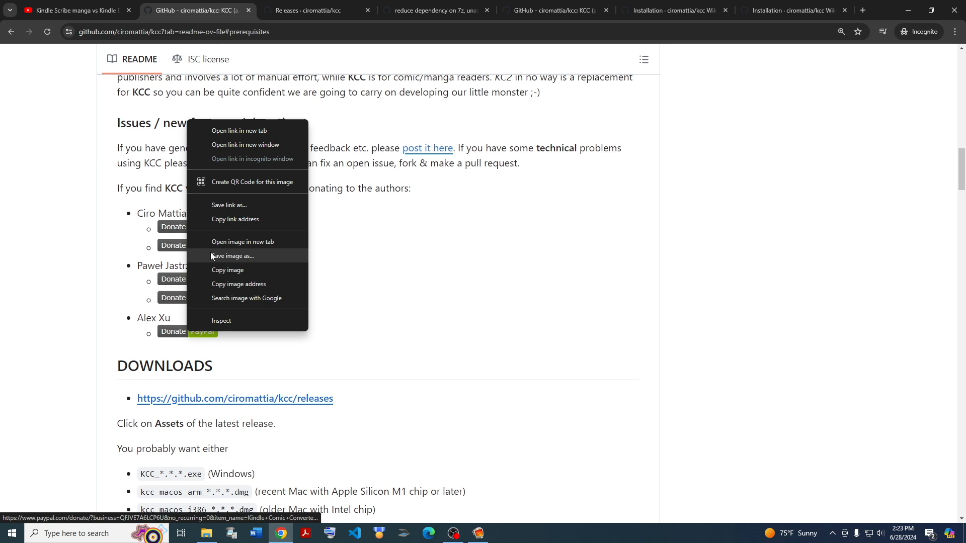
pyautogui.click(404, 55)
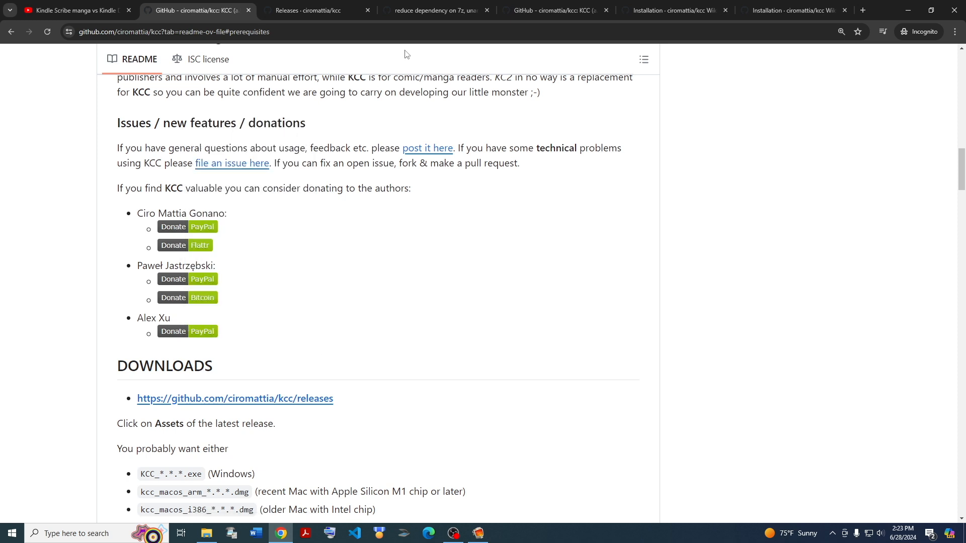